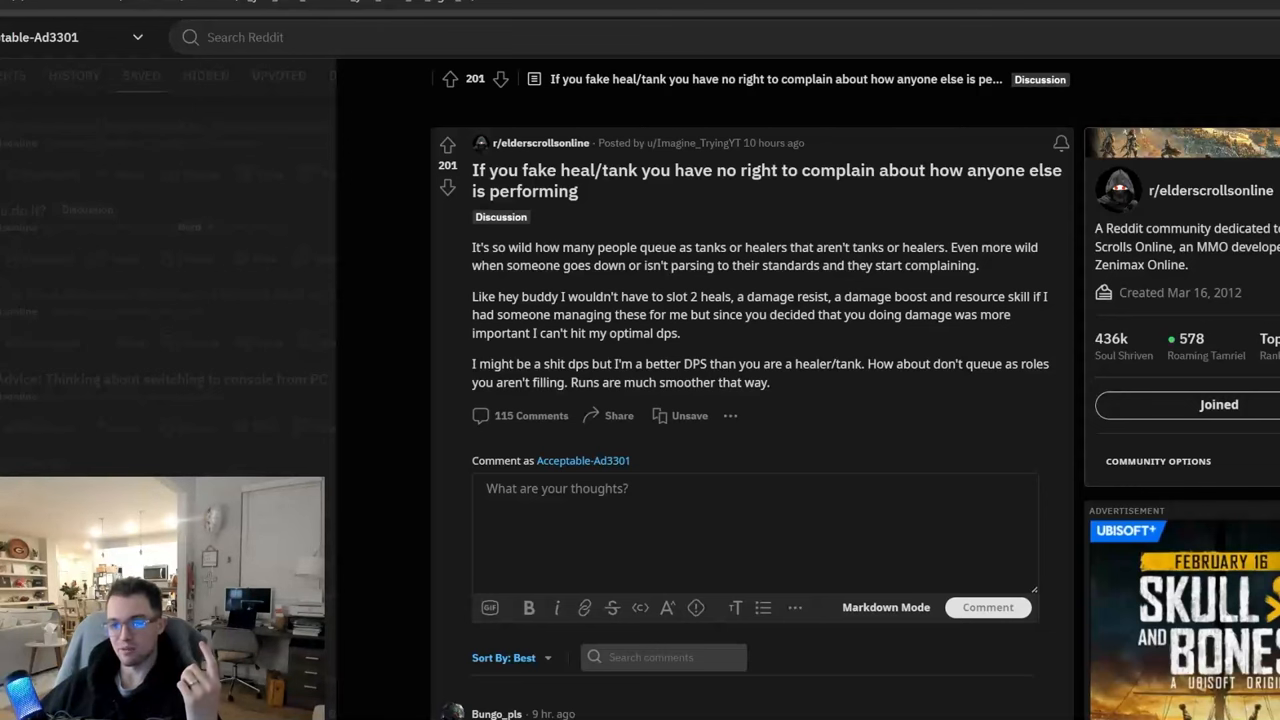
{"action": "scroll", "scroll_direction": "down", "scroll_amount": 3}
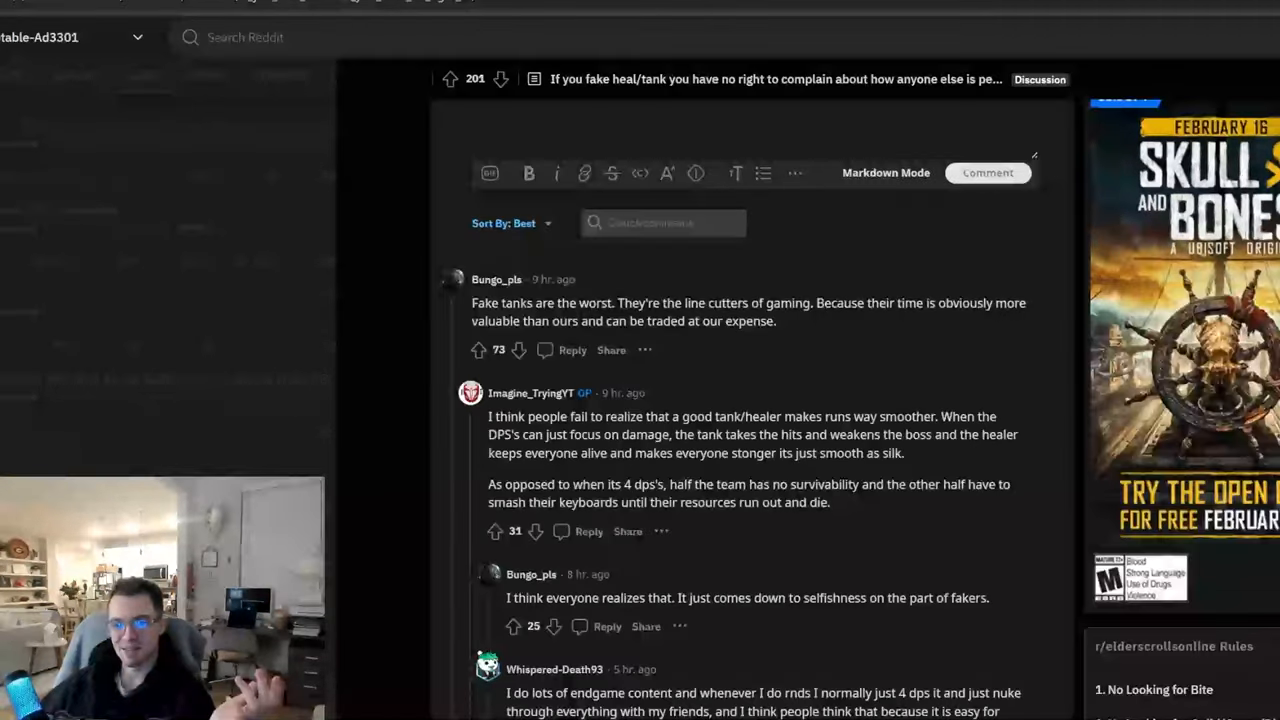